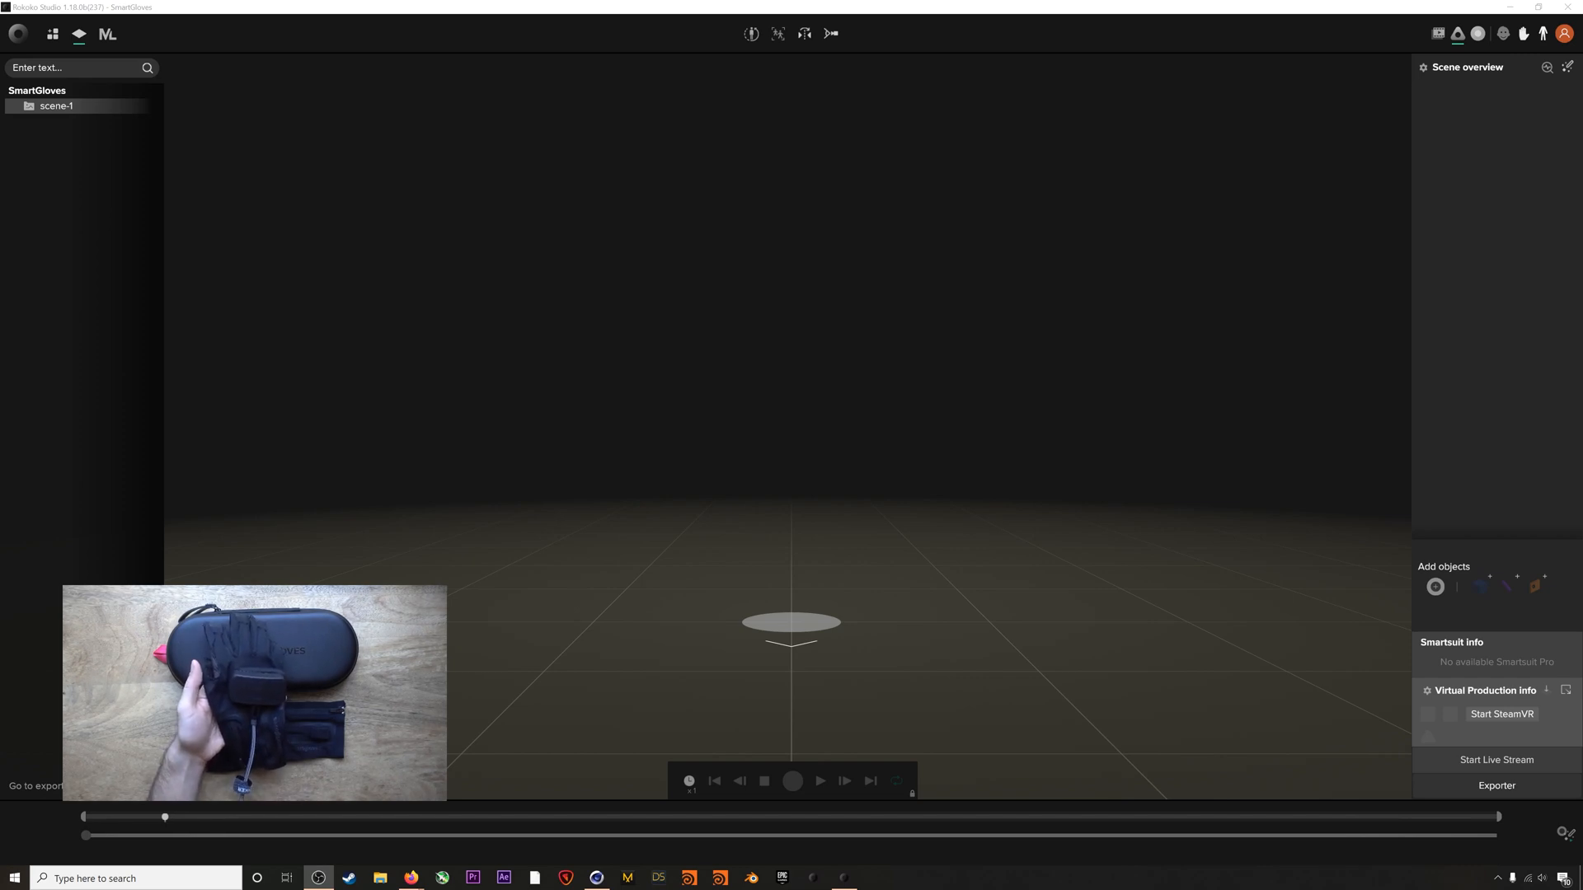
{"action": "mouse_move", "coordinate": [1051, 607]}
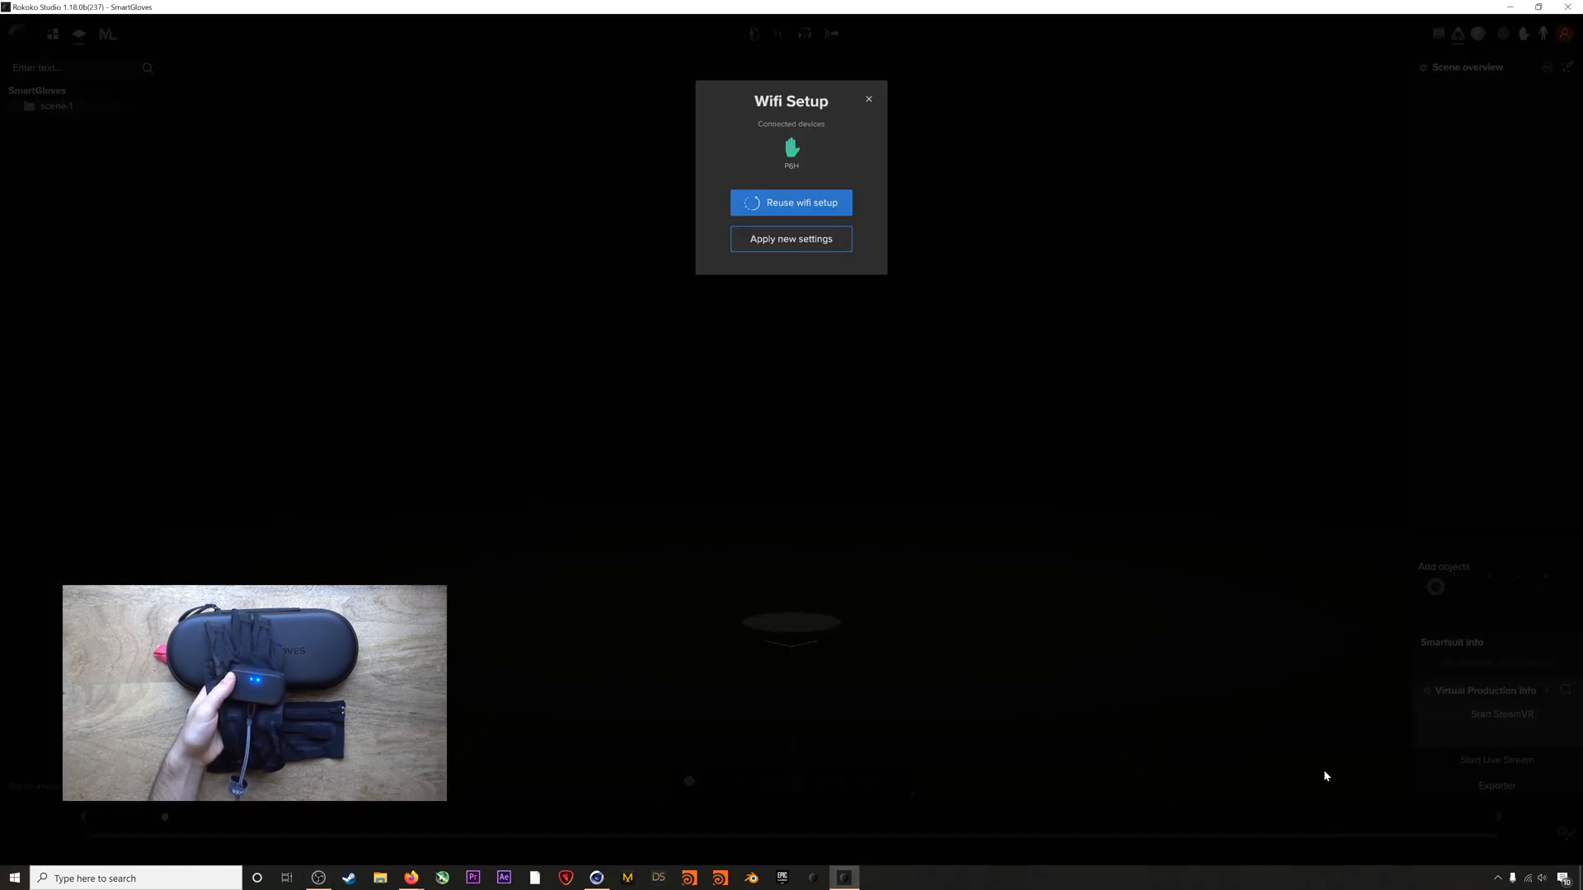
Apply the Rokoko_Jabberwock Wi-Fi network, password and receiver IP to the P6H glove.
{"action": "left_click", "coordinate": [791, 238]}
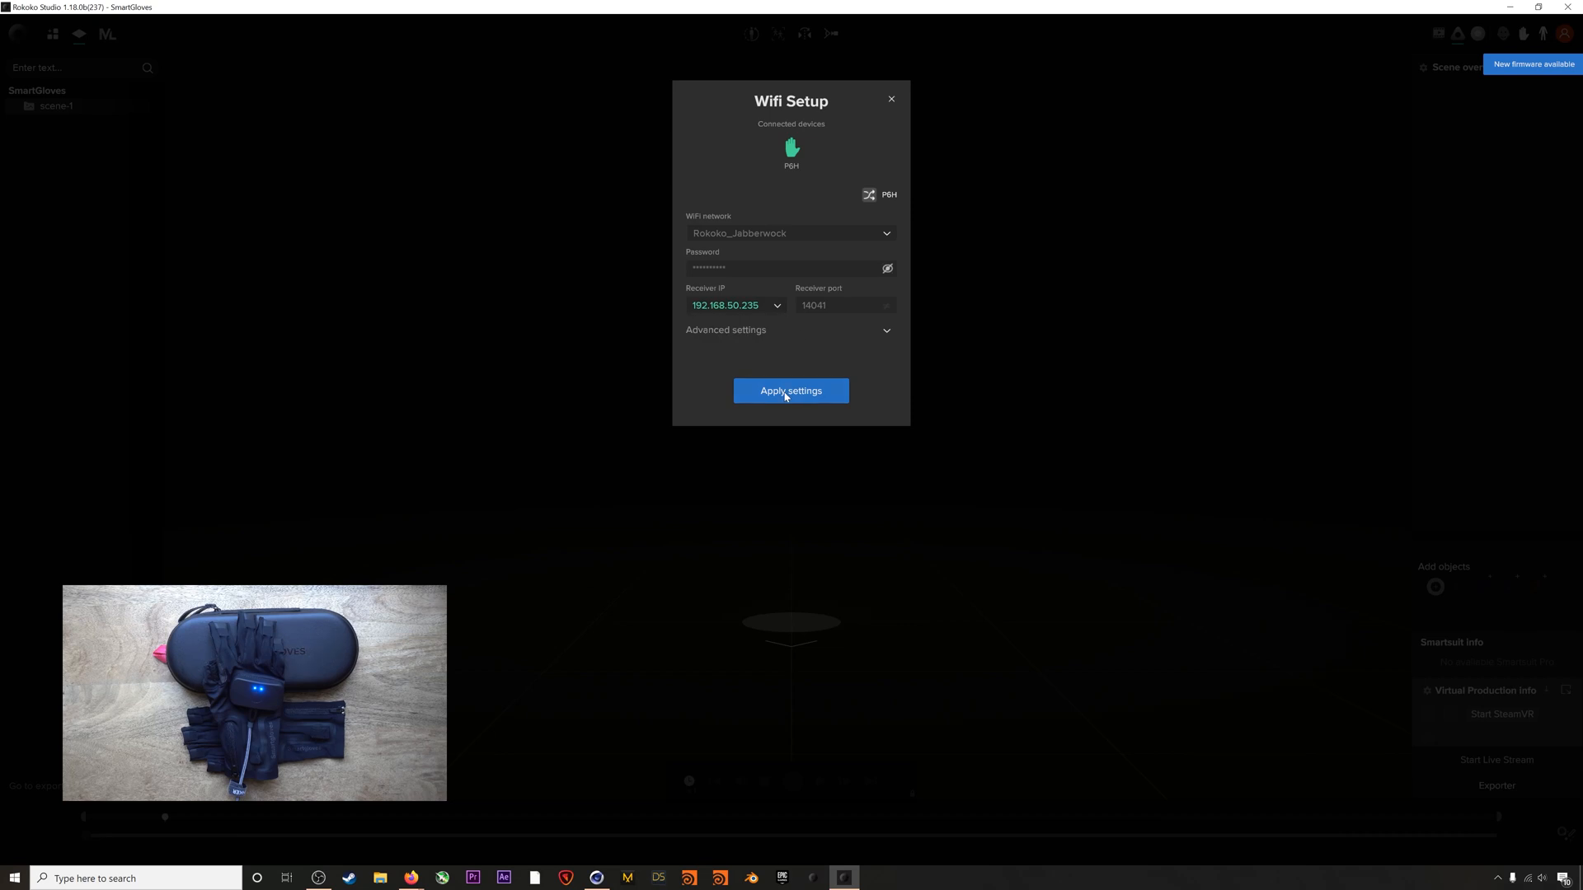
{"action": "left_click", "coordinate": [790, 392]}
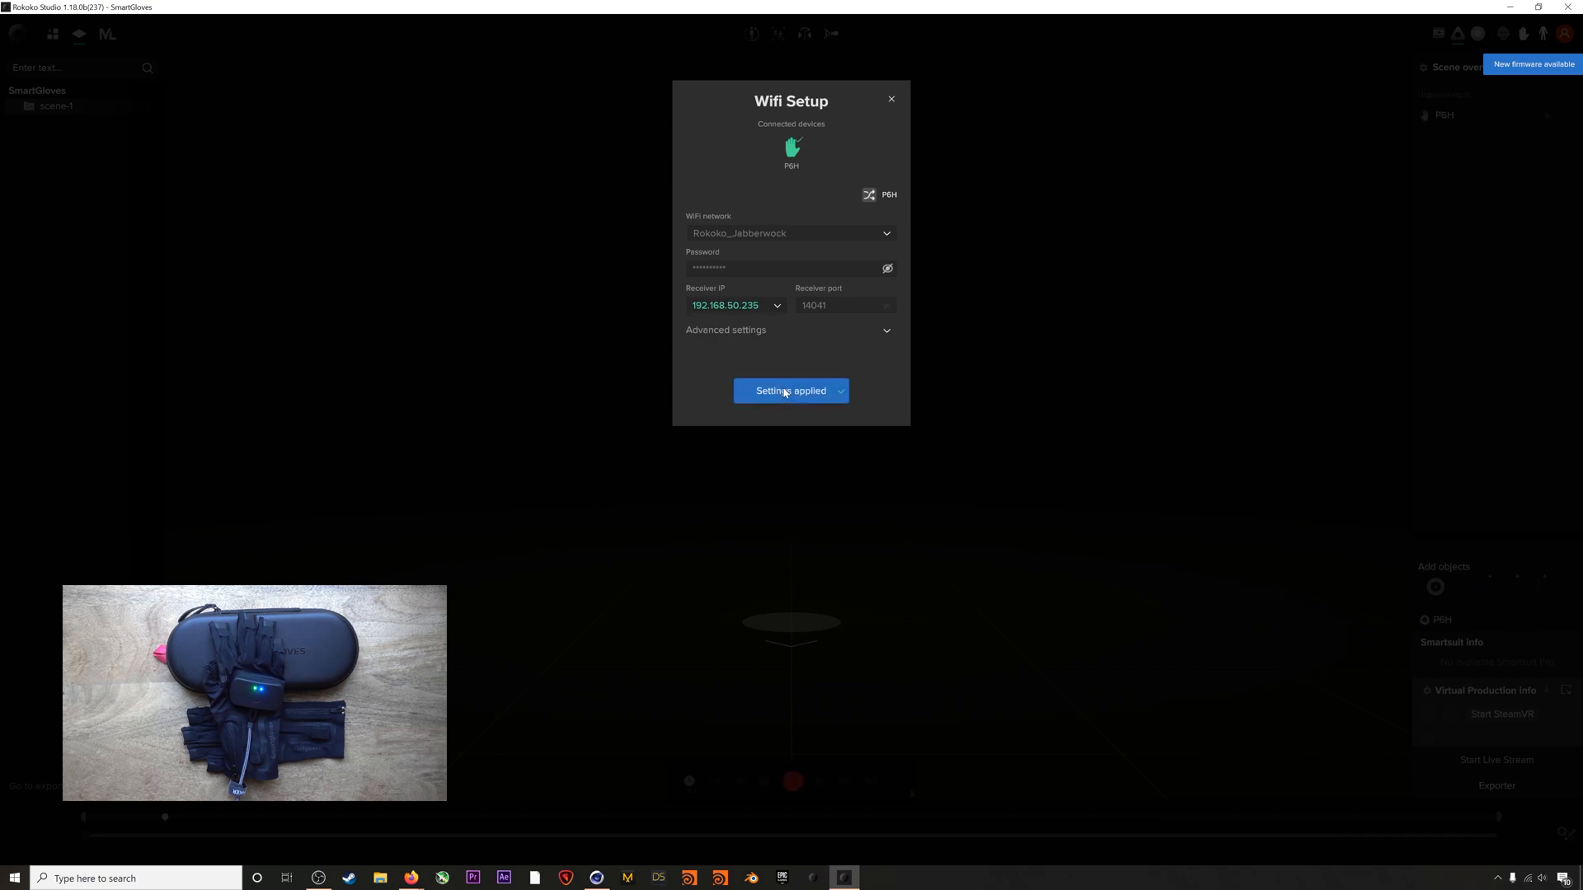
{"action": "left_click", "coordinate": [890, 99]}
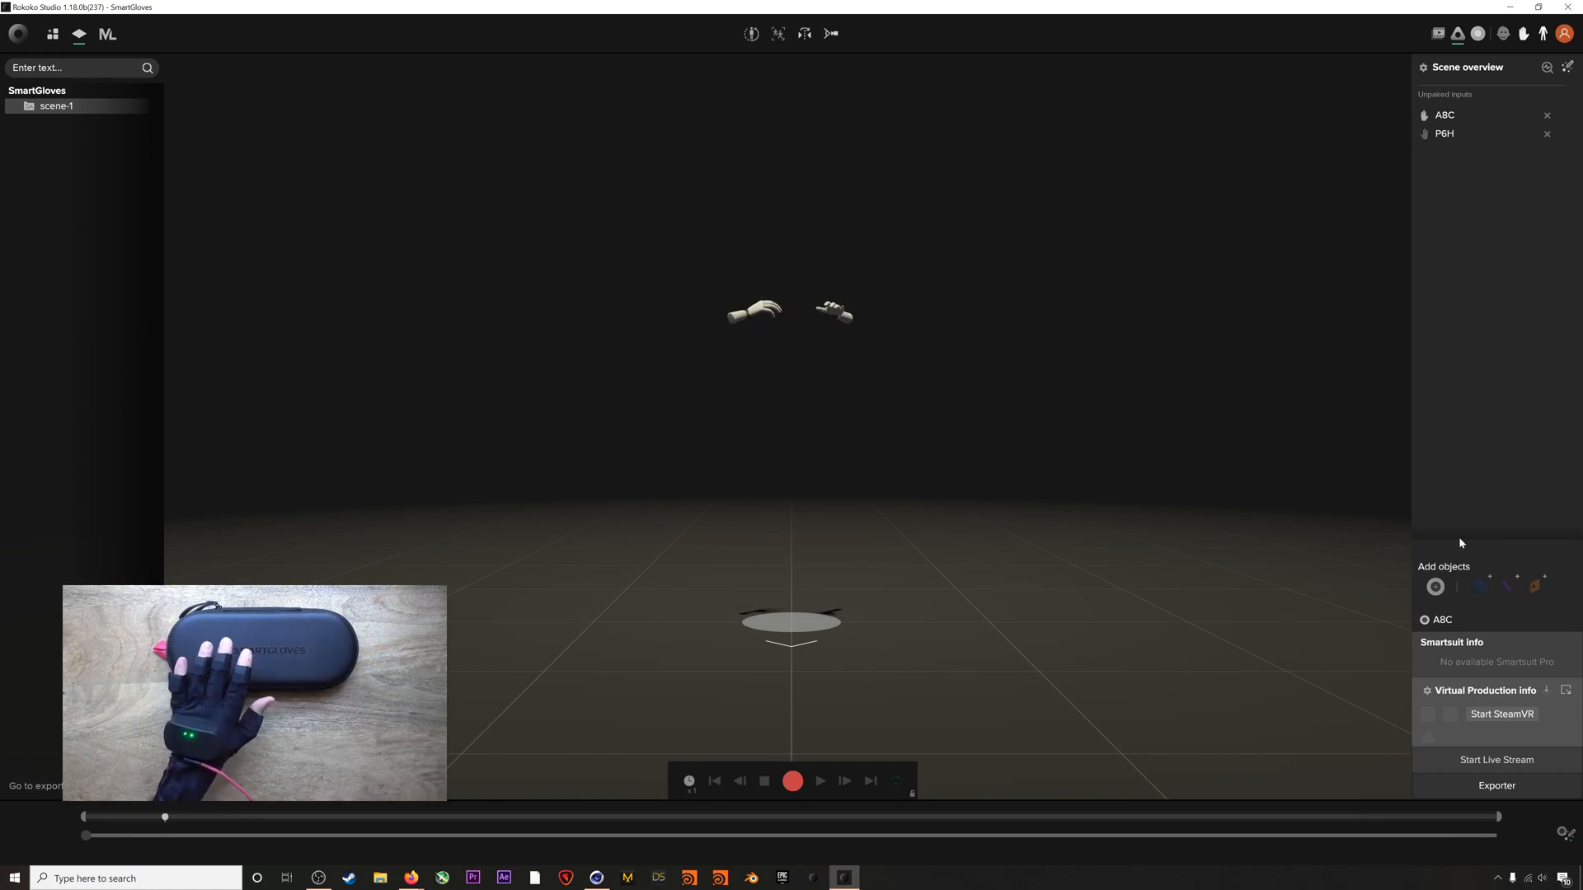
Start adding a new actor in the Scene overview panel for gloves A8C and P6H.
{"action": "left_click", "coordinate": [1434, 586]}
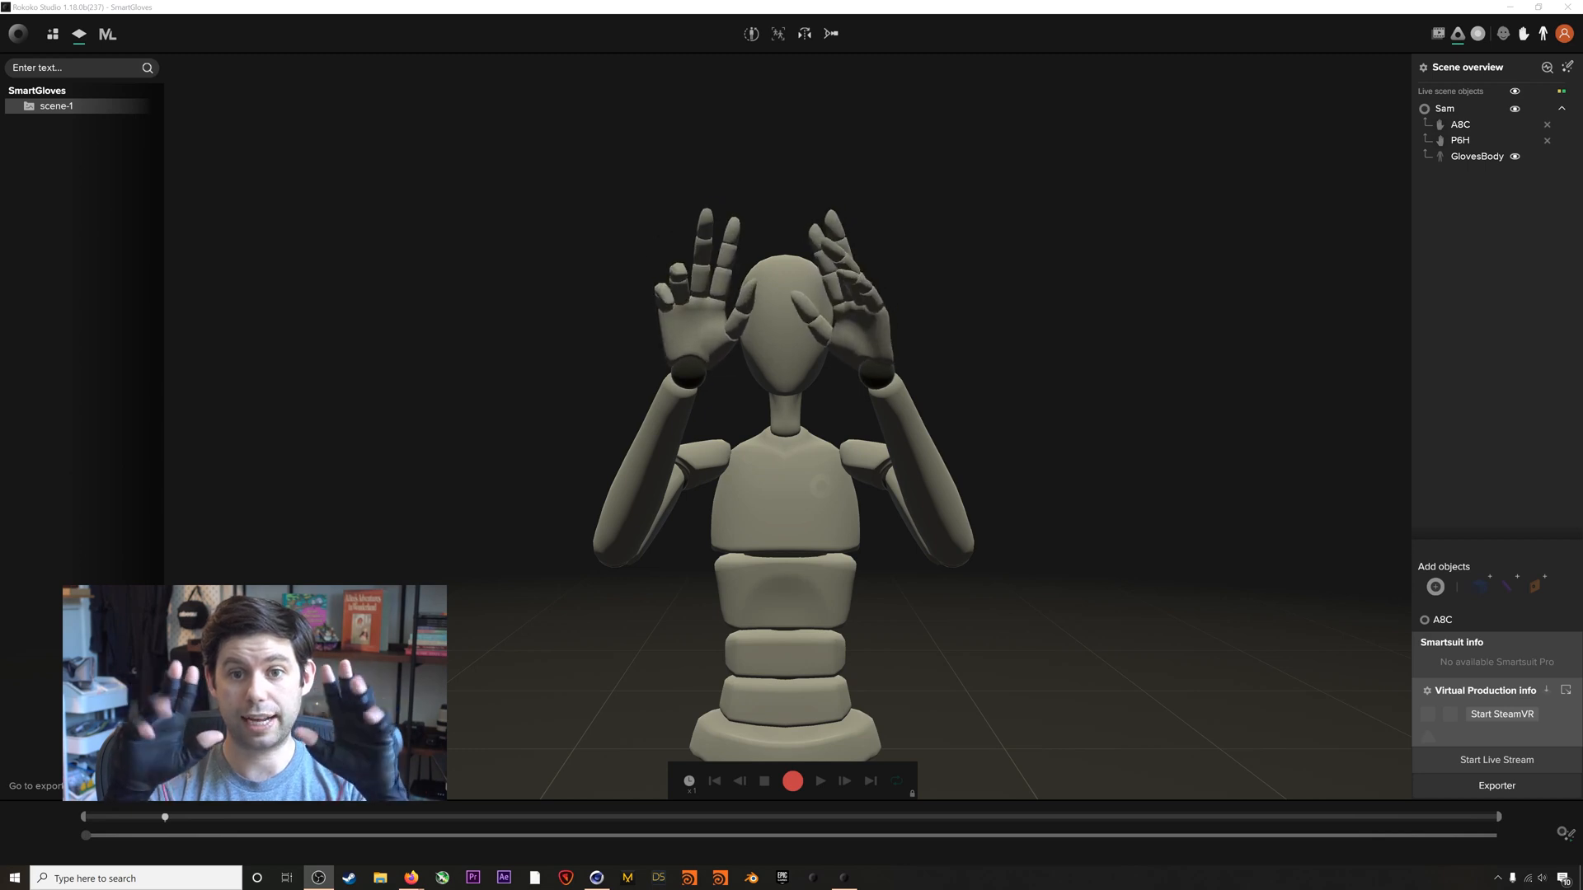
Start the straight-pose calibration countdown for Sam's gloves.
{"action": "left_click", "coordinate": [751, 33]}
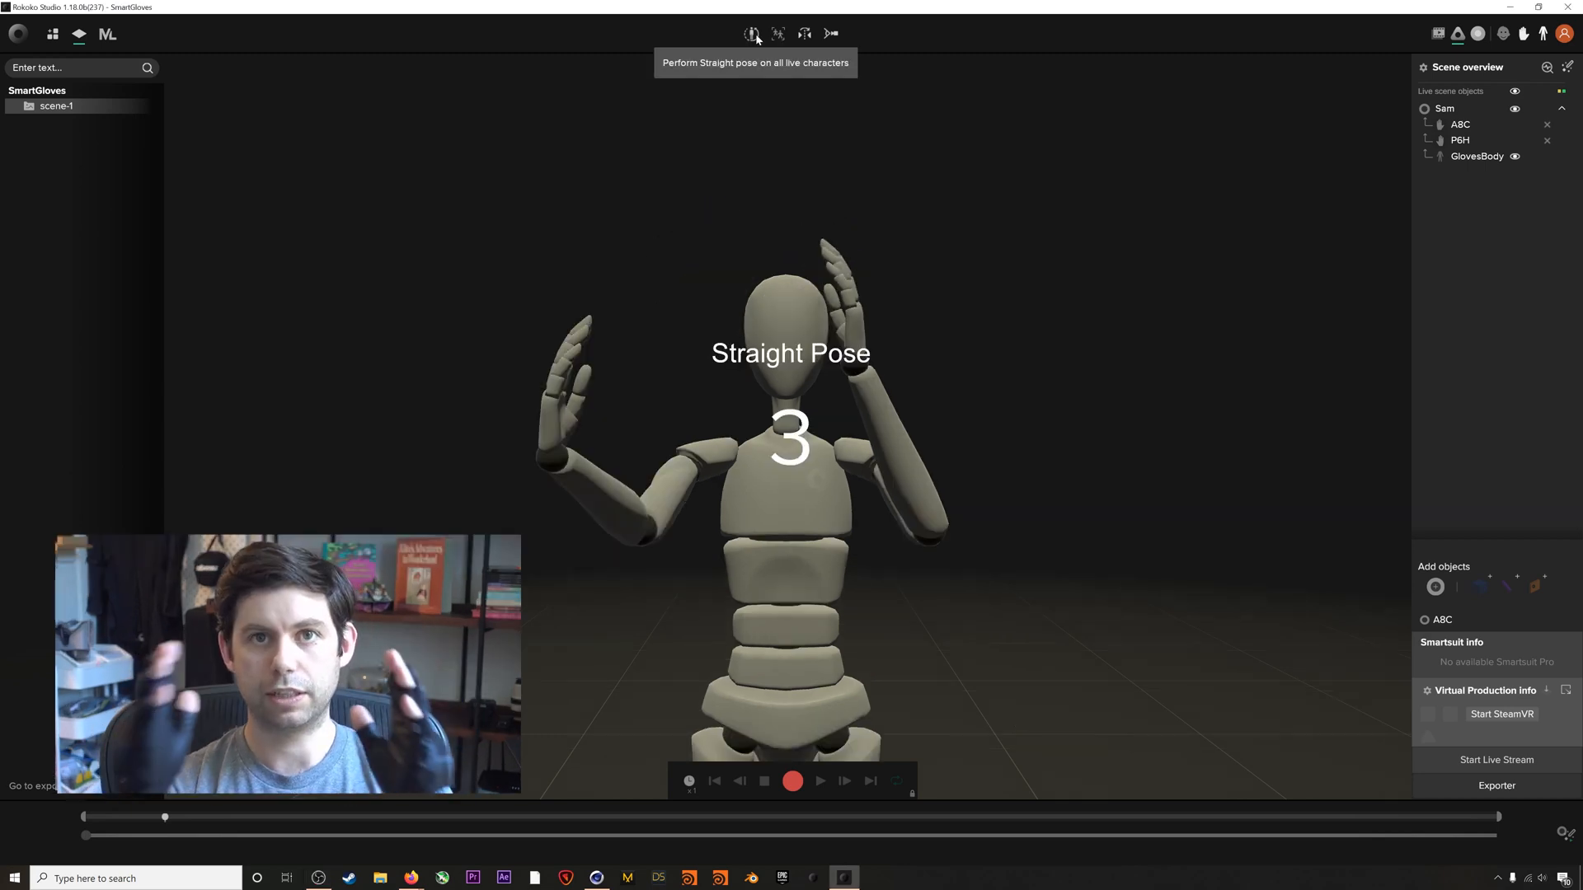